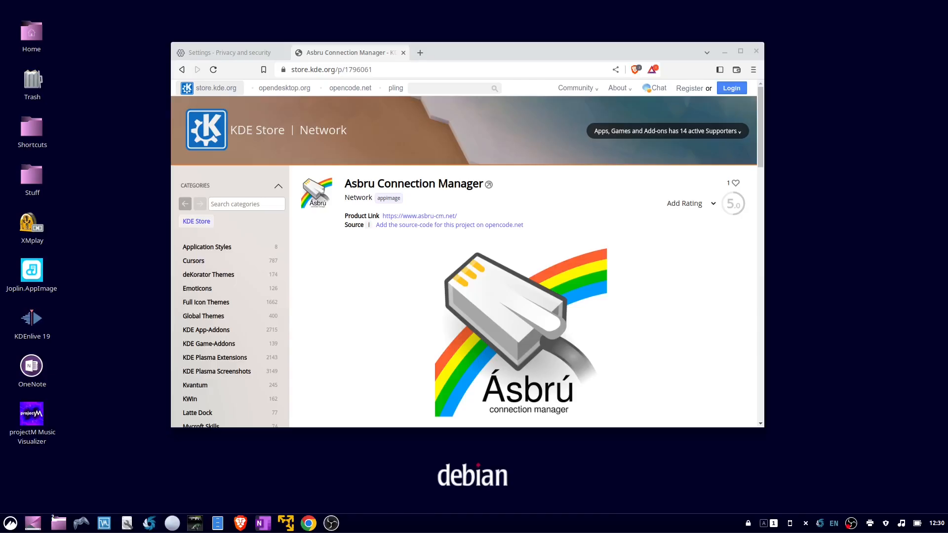
mouse_move(666, 355)
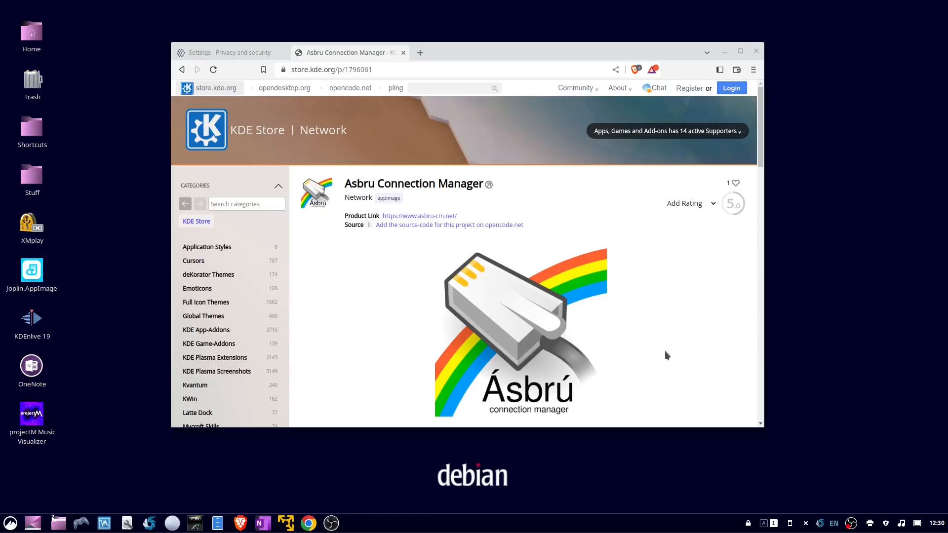
mouse_move(550, 247)
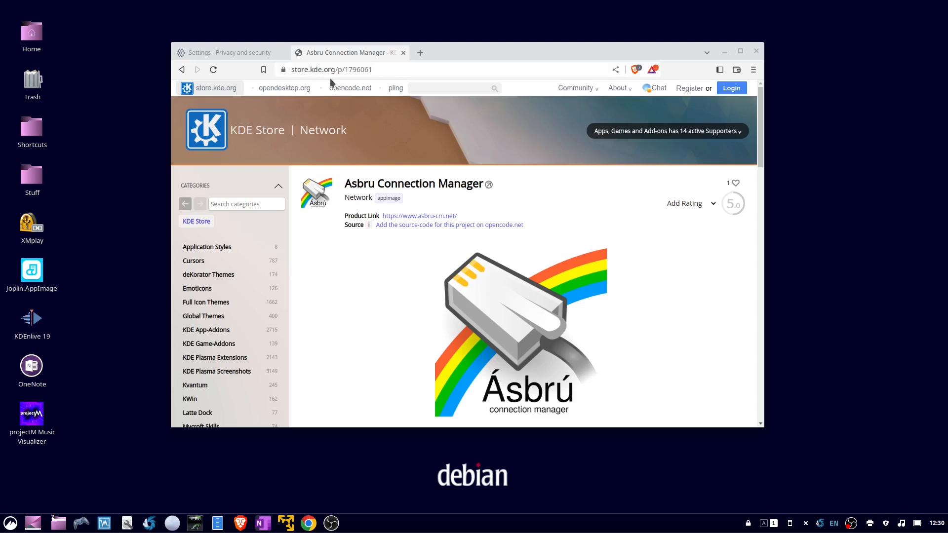
mouse_move(347, 80)
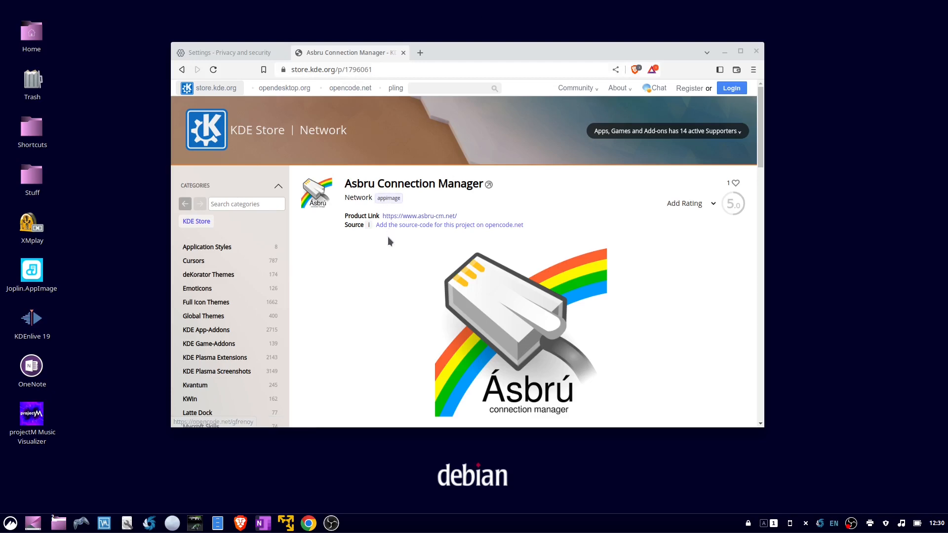
Show the Files list on the Asbru Connection Manager KDE Store page to download the AppImage
scroll(down, 3)
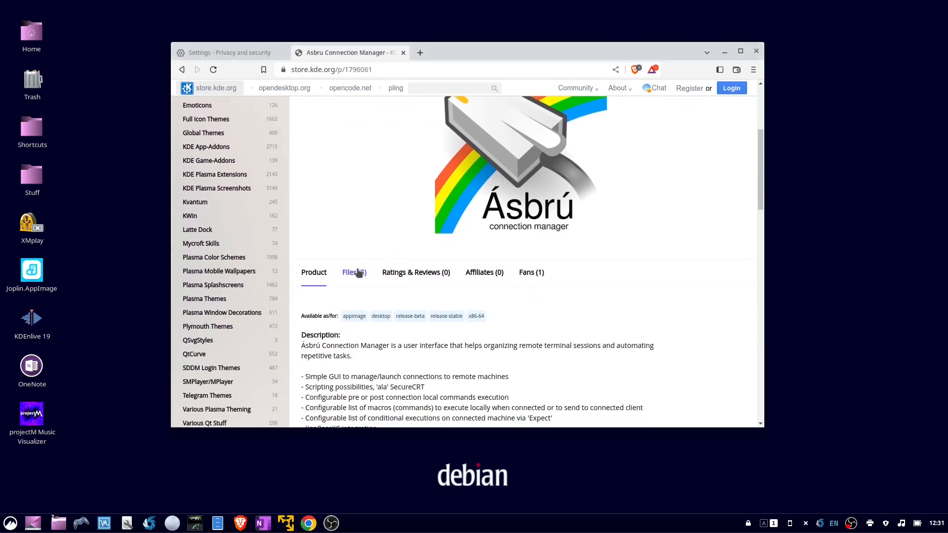
click(354, 272)
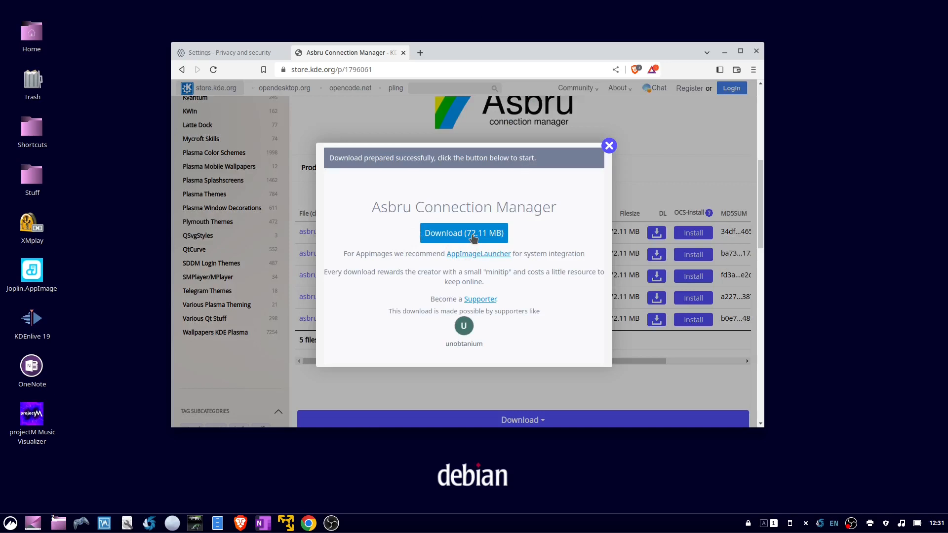
mouse_move(609, 150)
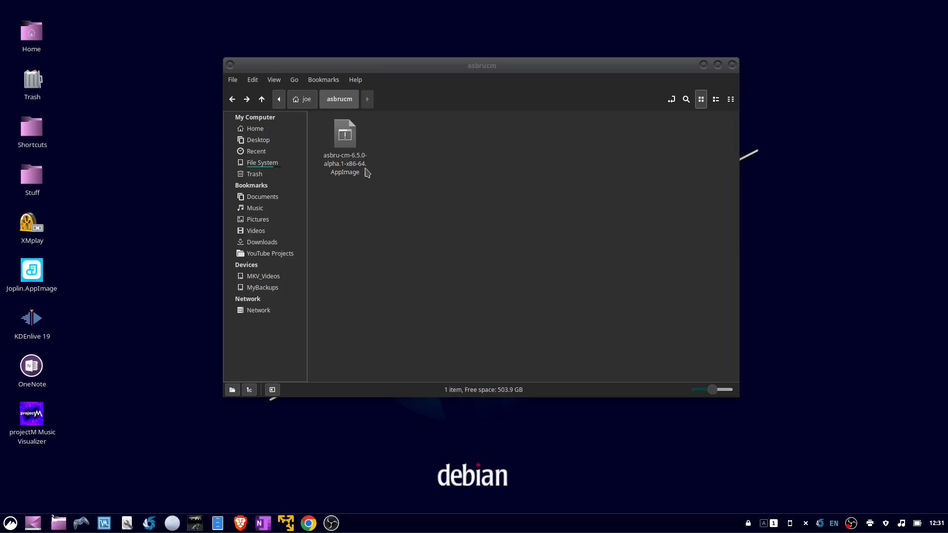
Allow the asbru-cm-6.5.0-alpha.1-x86-64.AppImage to execute as a program via its Permissions properties
right_click(345, 163)
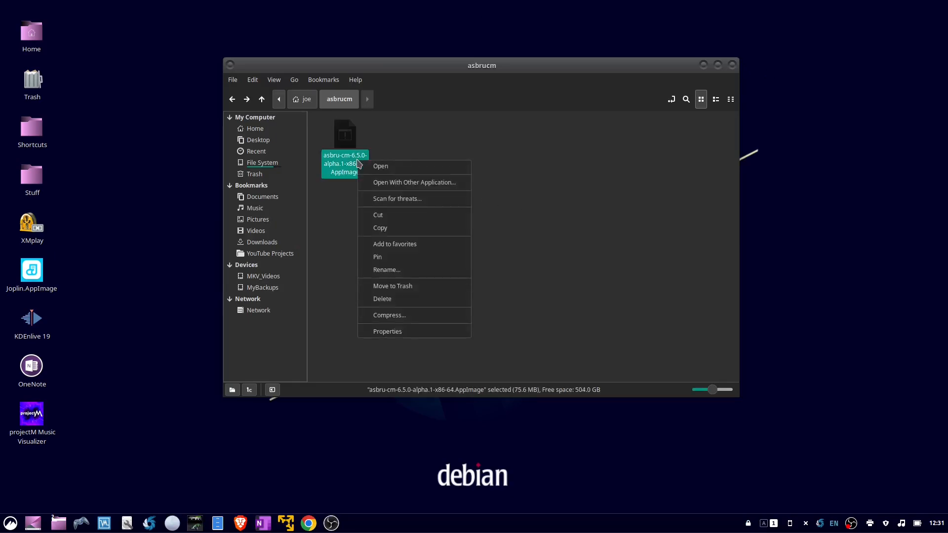
click(388, 331)
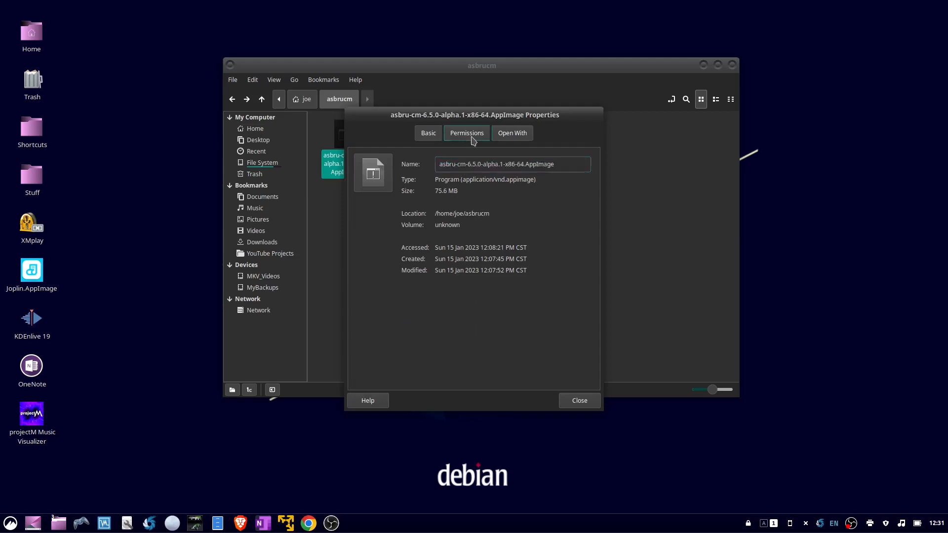
click(466, 133)
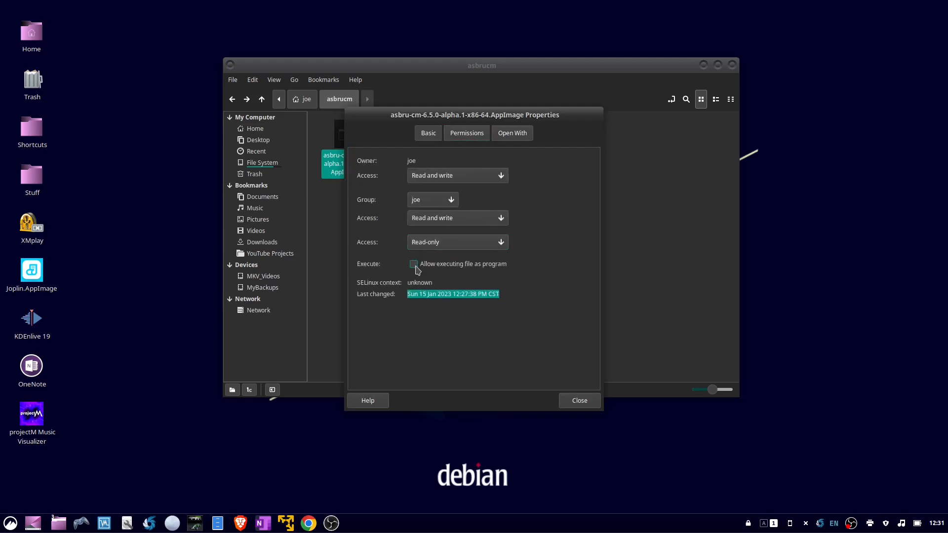
click(412, 264)
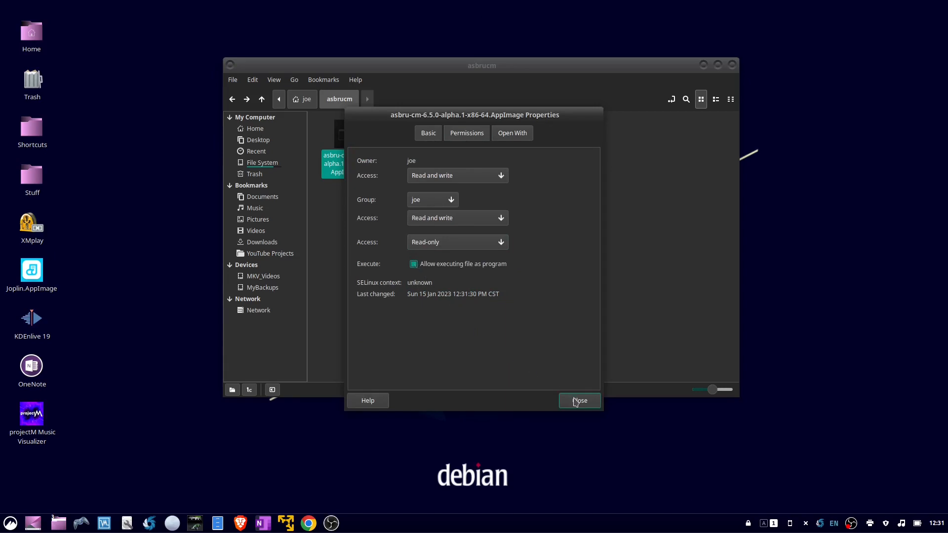
click(579, 401)
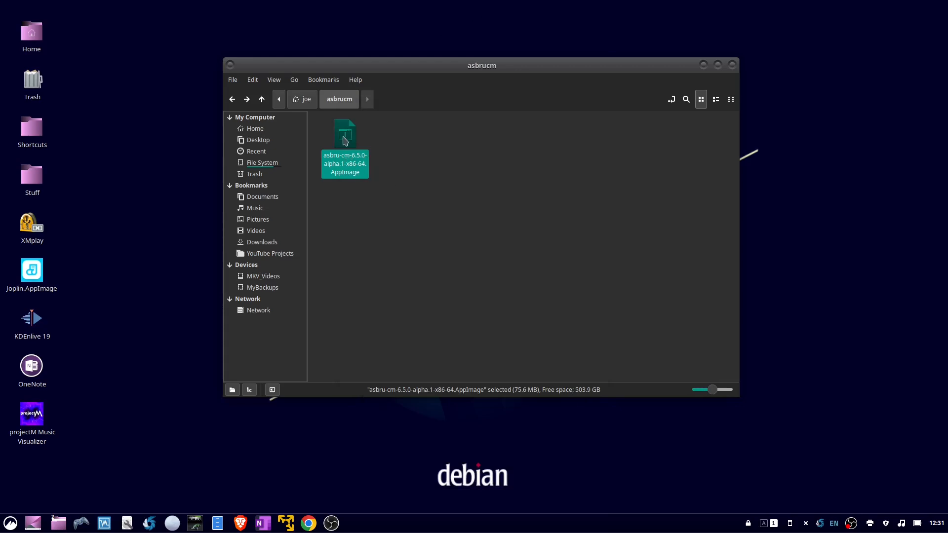
Launch Ásbrú from the AppImage and add a new connection under My Connections named Apache
double_click(345, 148)
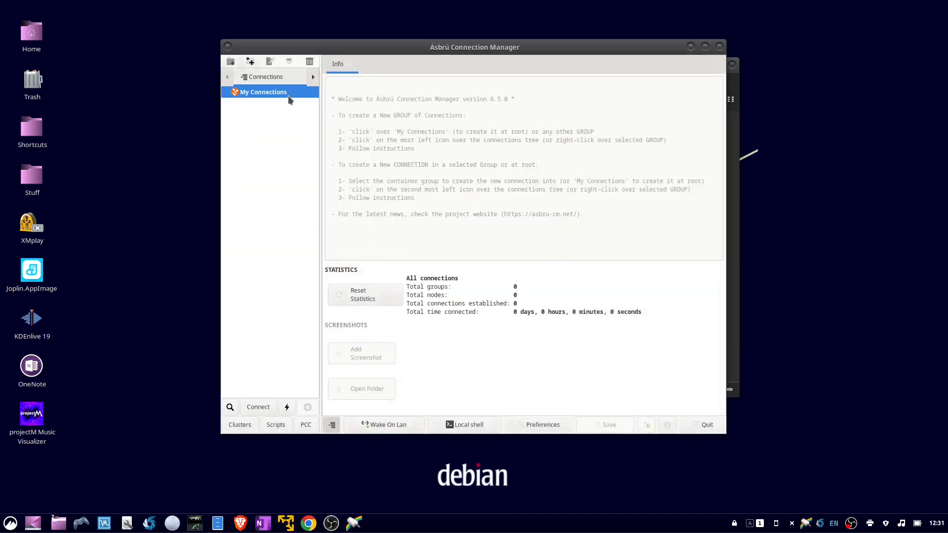
right_click(262, 92)
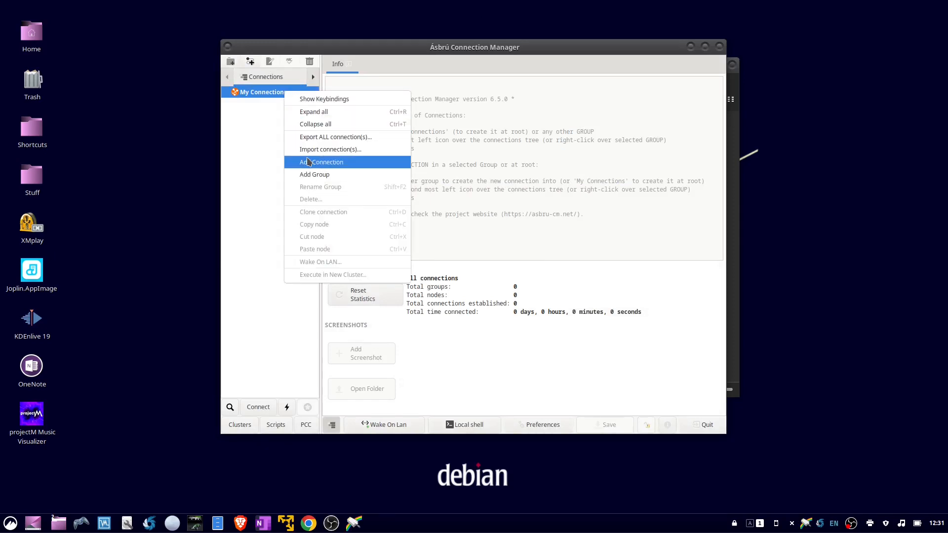
click(322, 162)
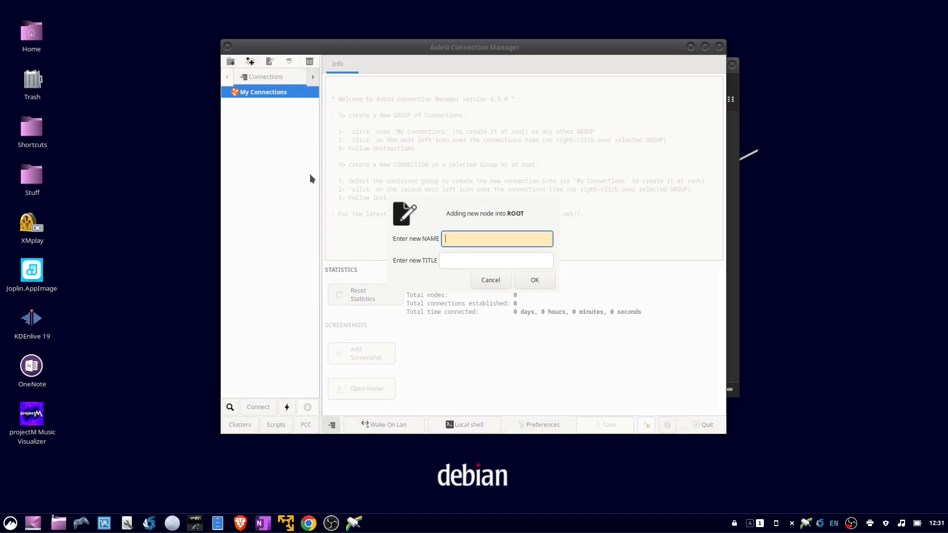
text(A)
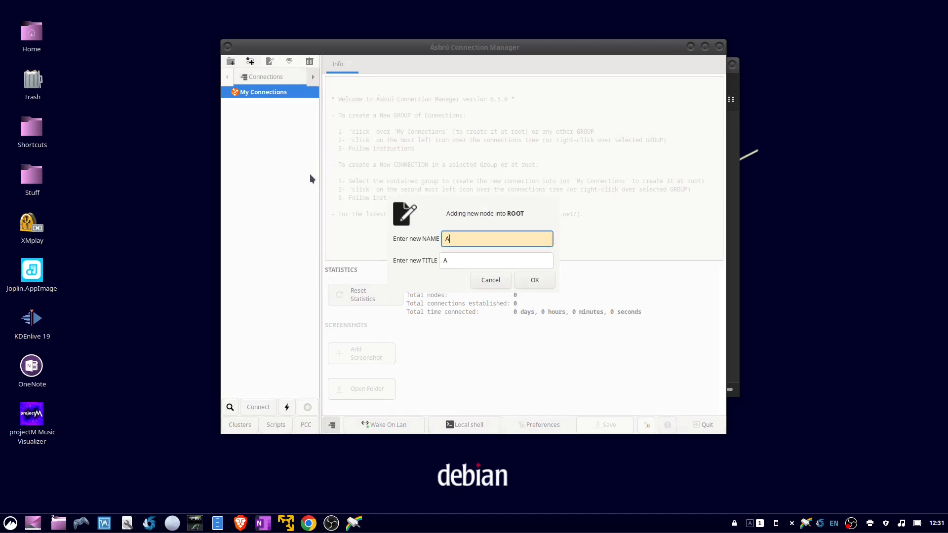
text(pache)
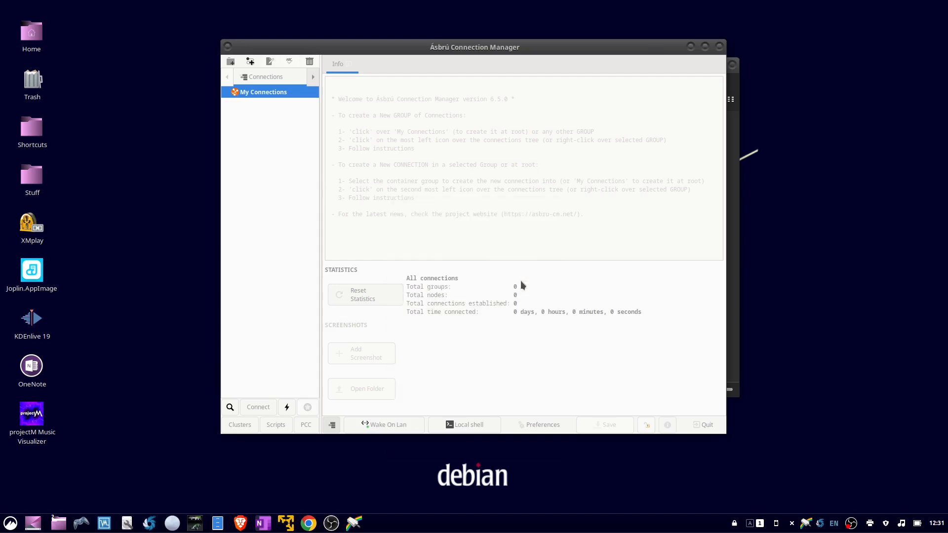
Save the Apache SSH connection with host 192.168.1.222, user joe and a password
click(250, 61)
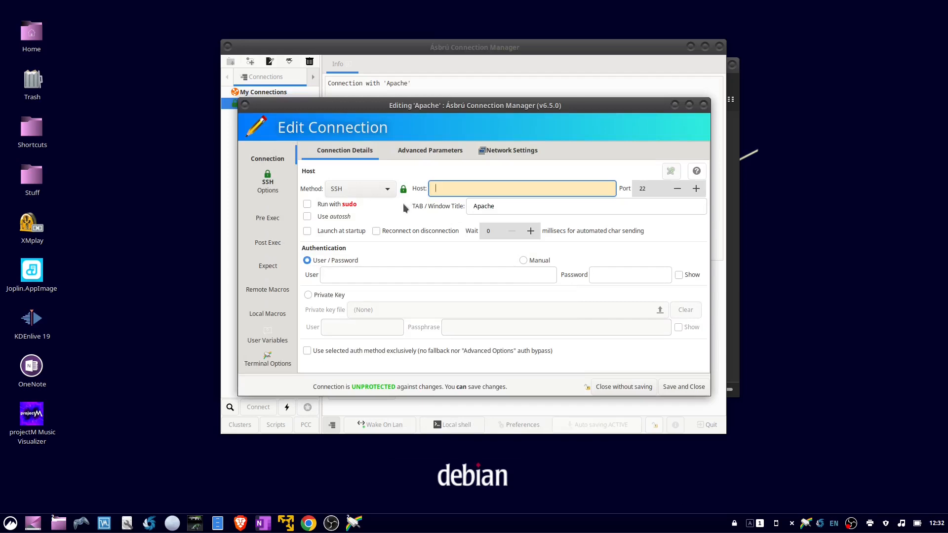
text(192.168.1.222)
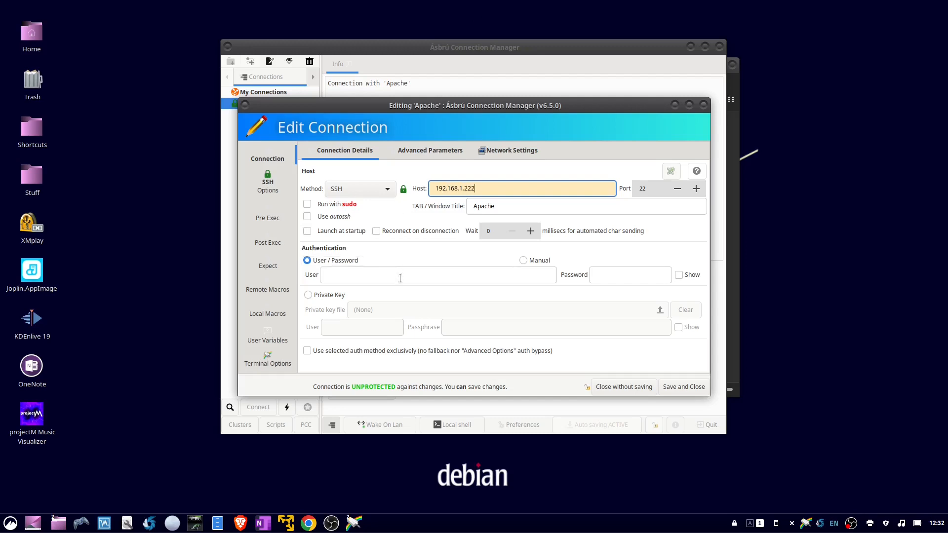
text(joe)
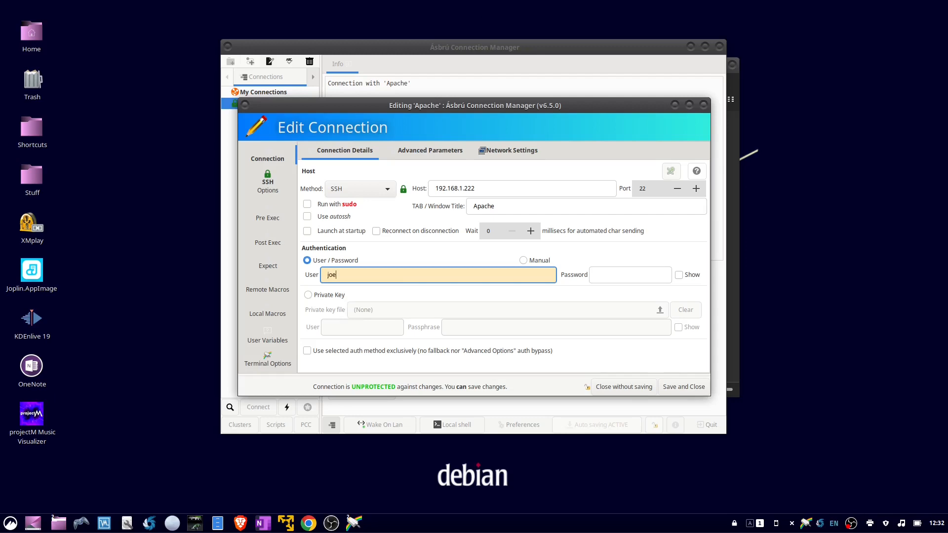
click(629, 275)
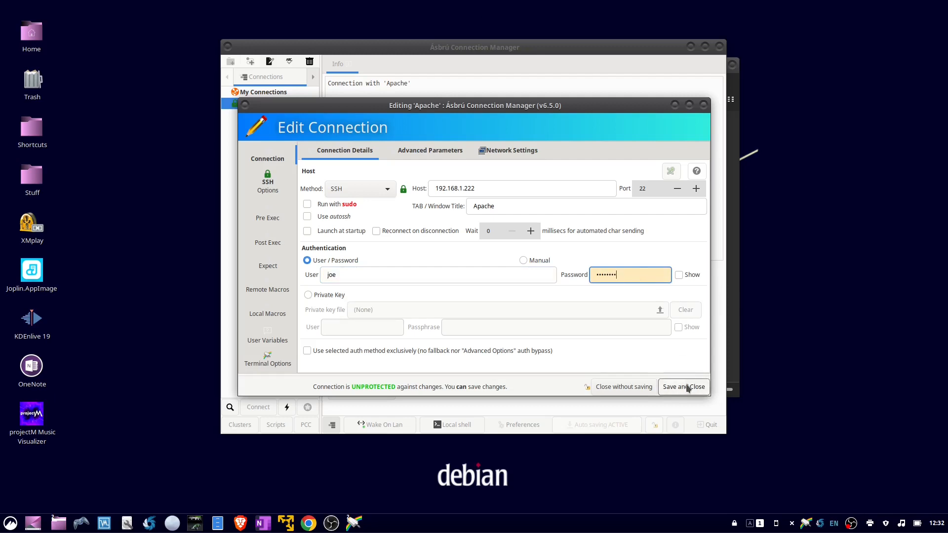
click(683, 387)
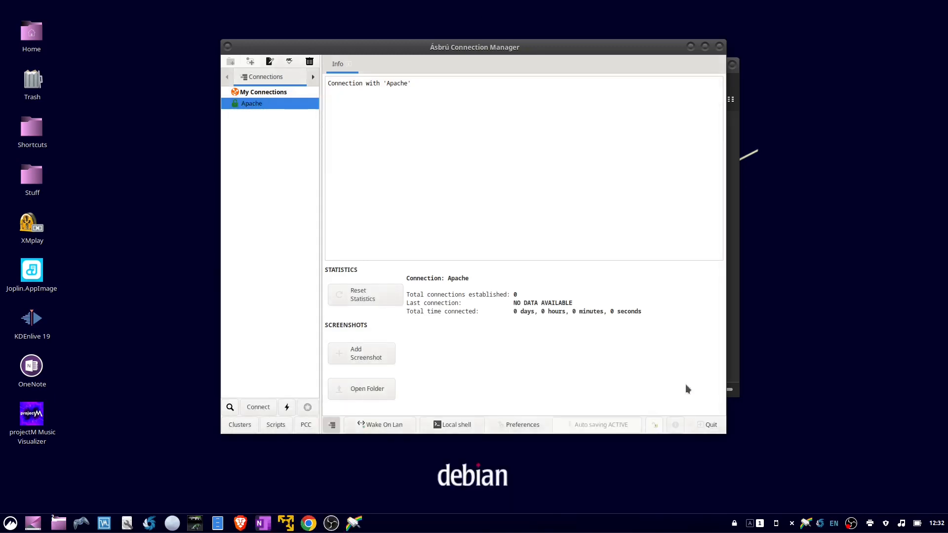
mouse_move(414, 260)
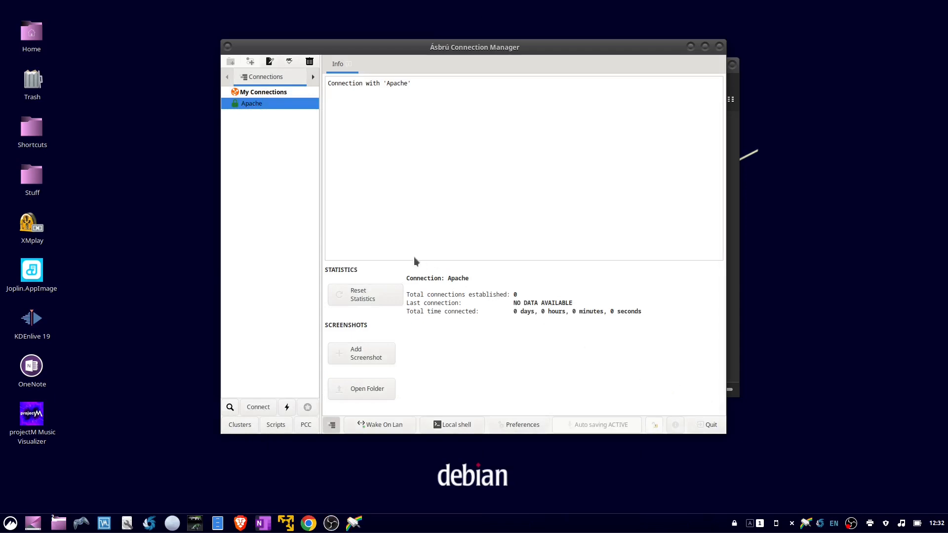
mouse_move(284, 108)
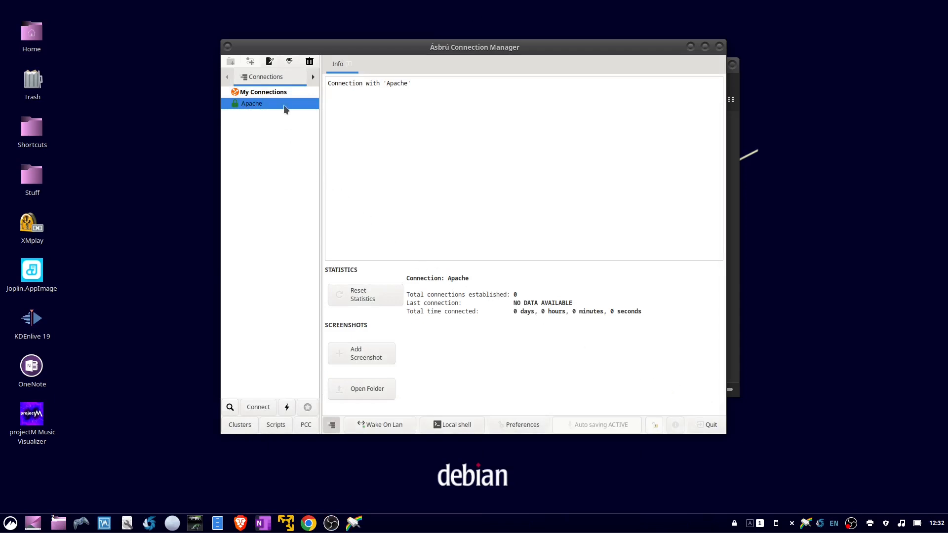
Connect to Apache and run 'sudo systemctl status apache2' in its terminal
click(257, 407)
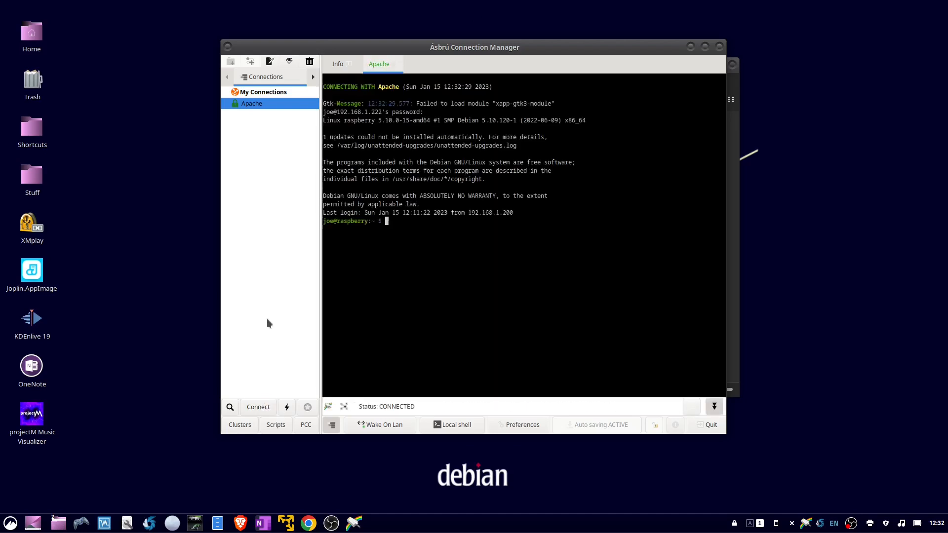
text(sudo)
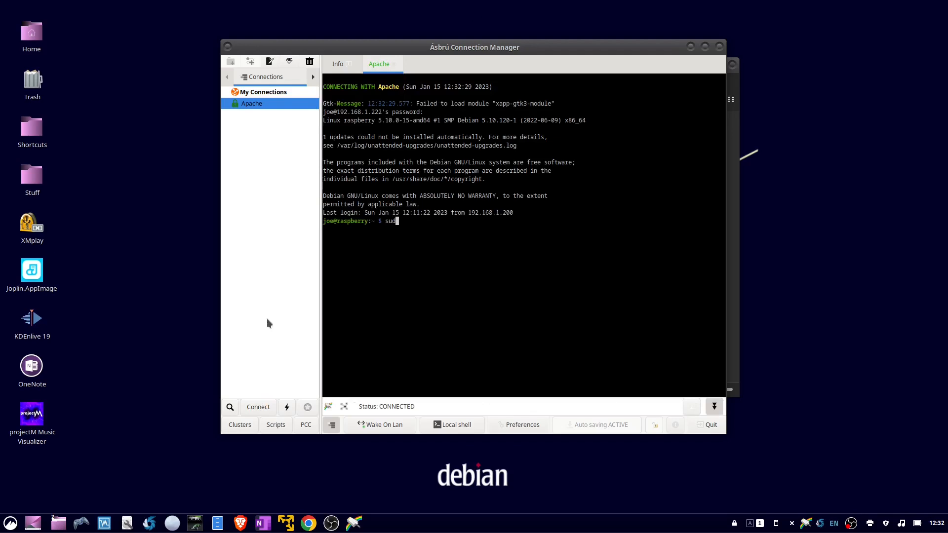
text(syst)
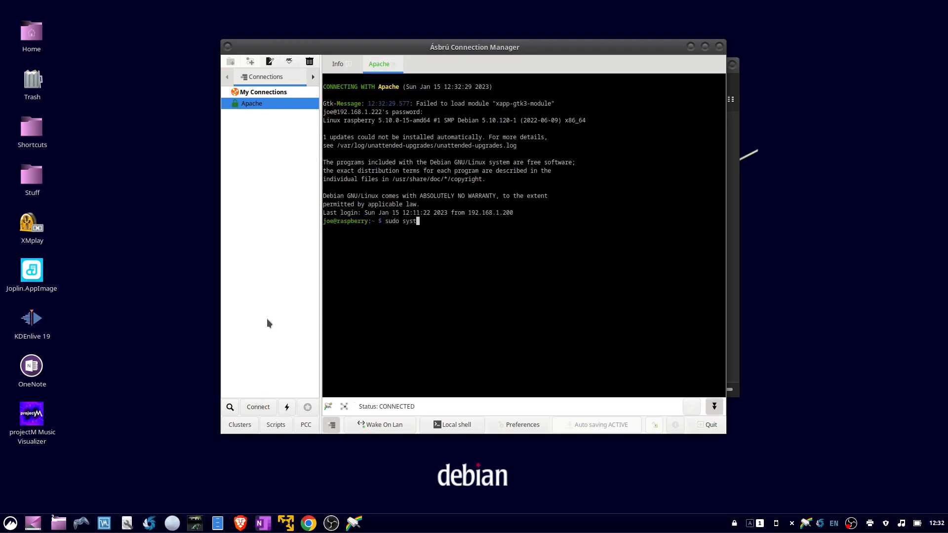
text(emctl status apache2)
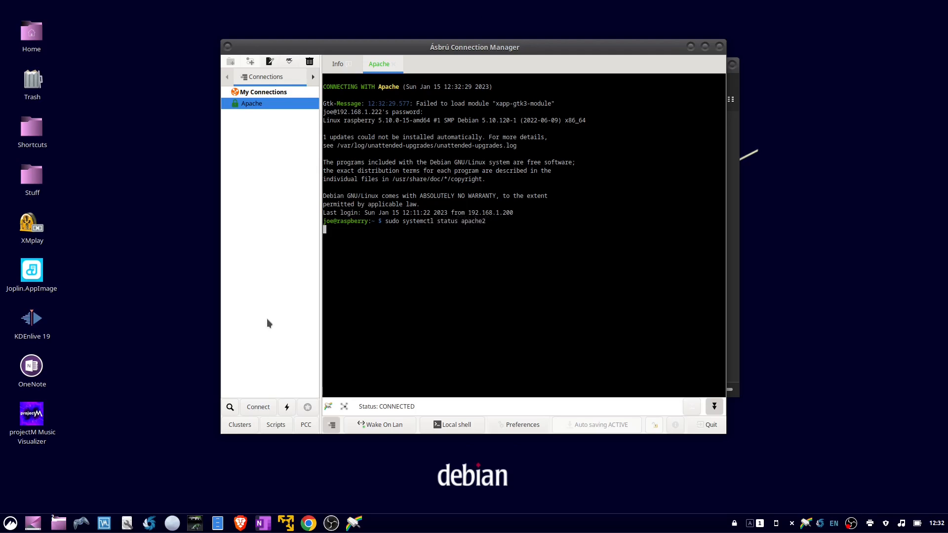
key(Return)
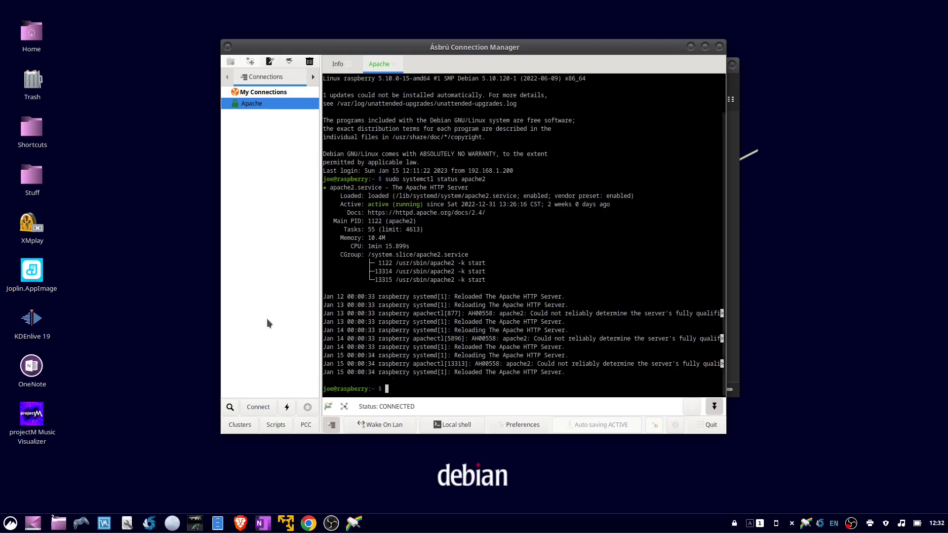
mouse_move(373, 140)
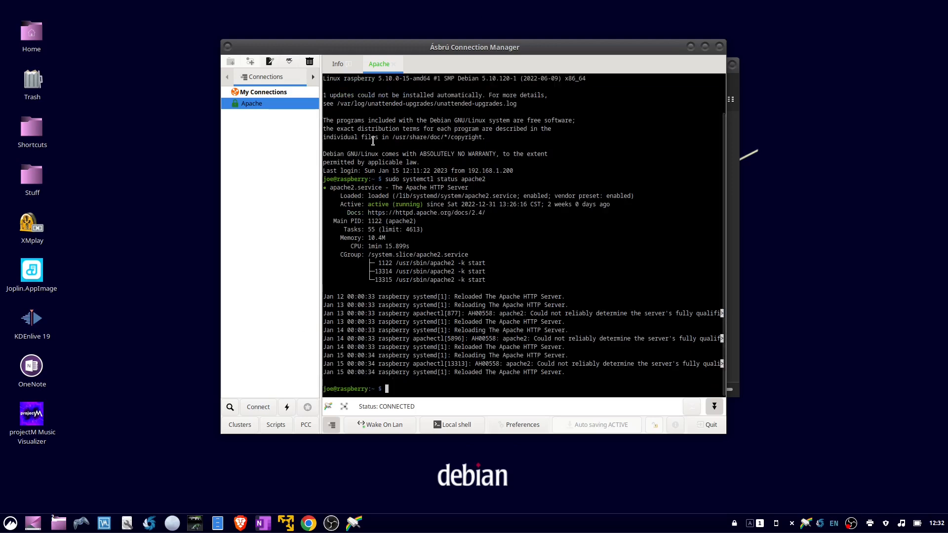
Close the disconnected Apache terminal tab, leaving the Info page with connection statistics
right_click(379, 63)
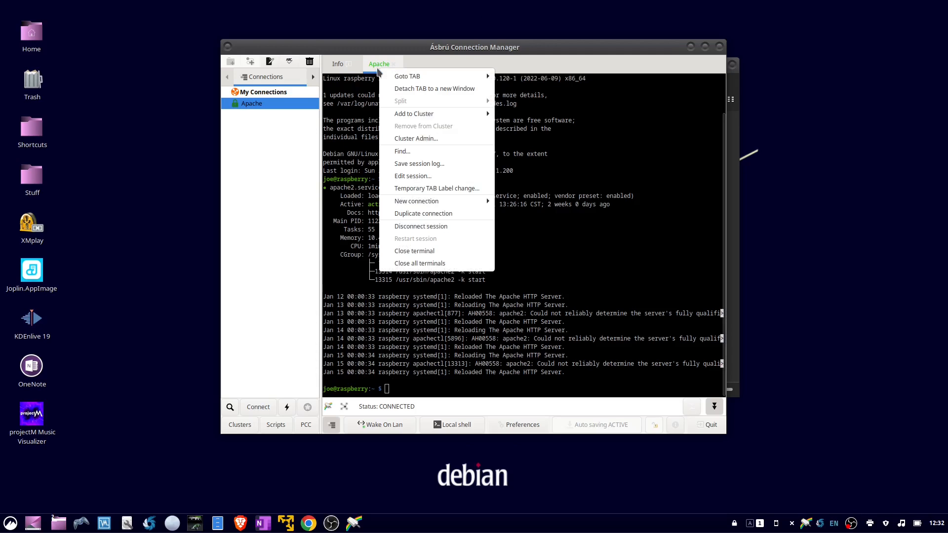
mouse_move(424, 214)
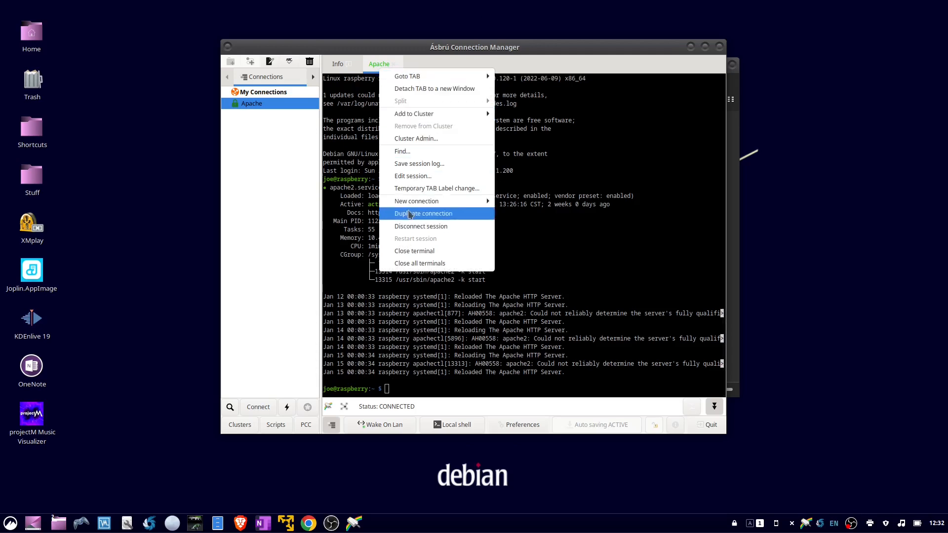
click(421, 226)
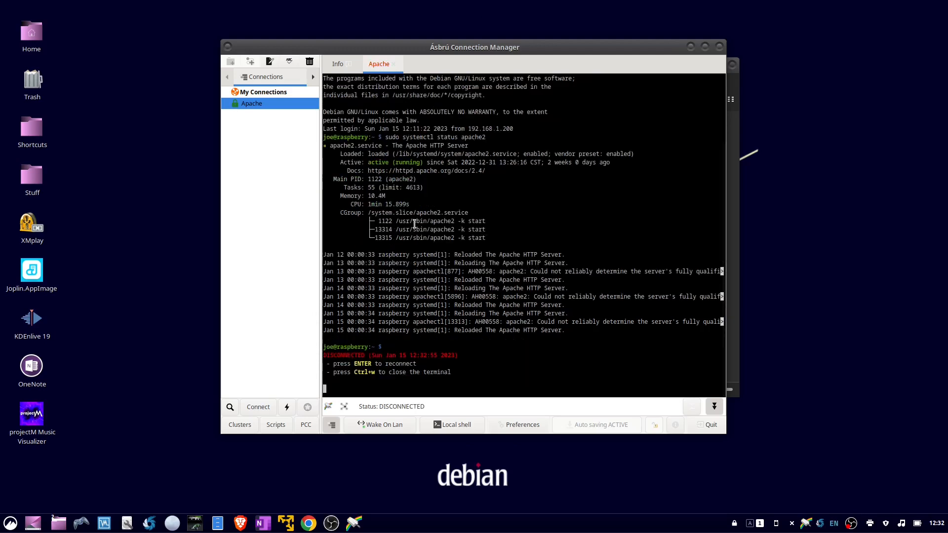
click(392, 64)
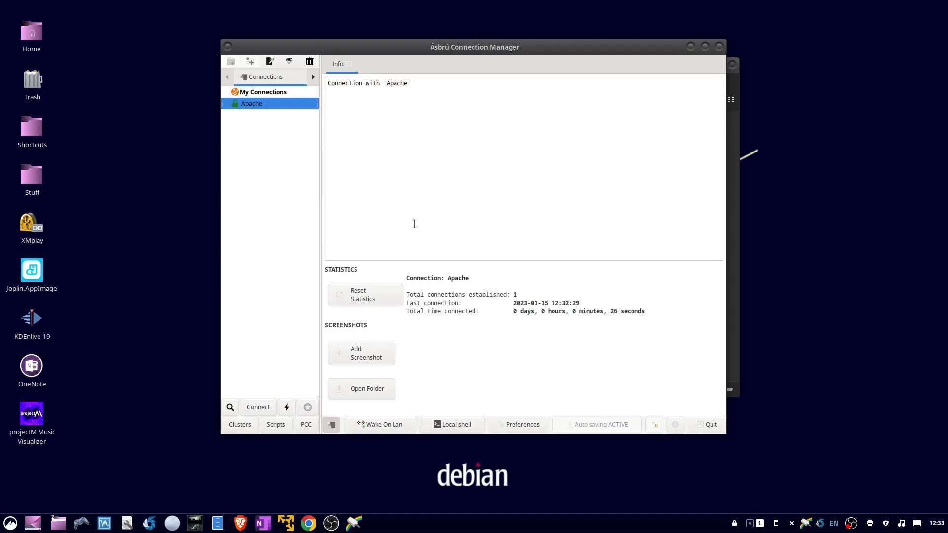
mouse_move(286, 96)
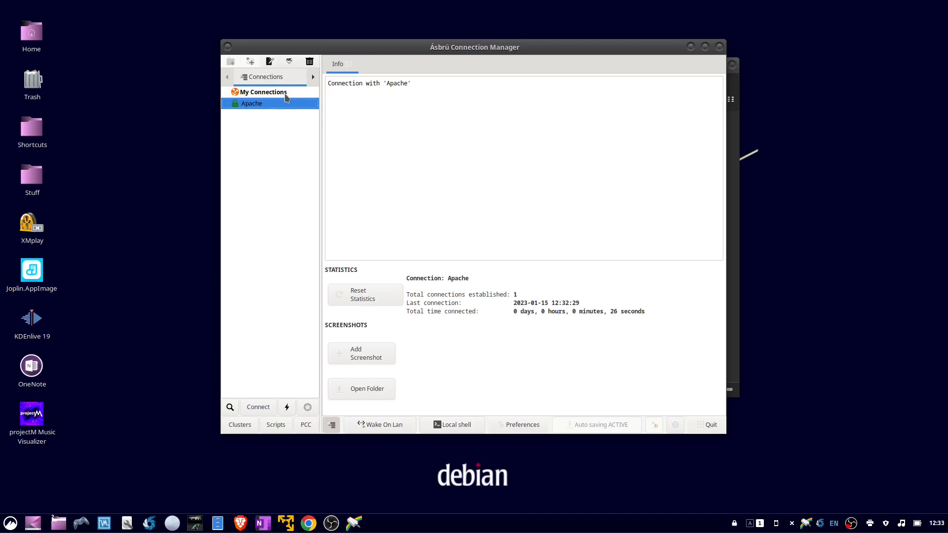
Add a new connection under My Connections with Pi-Hole as its name and title
right_click(261, 92)
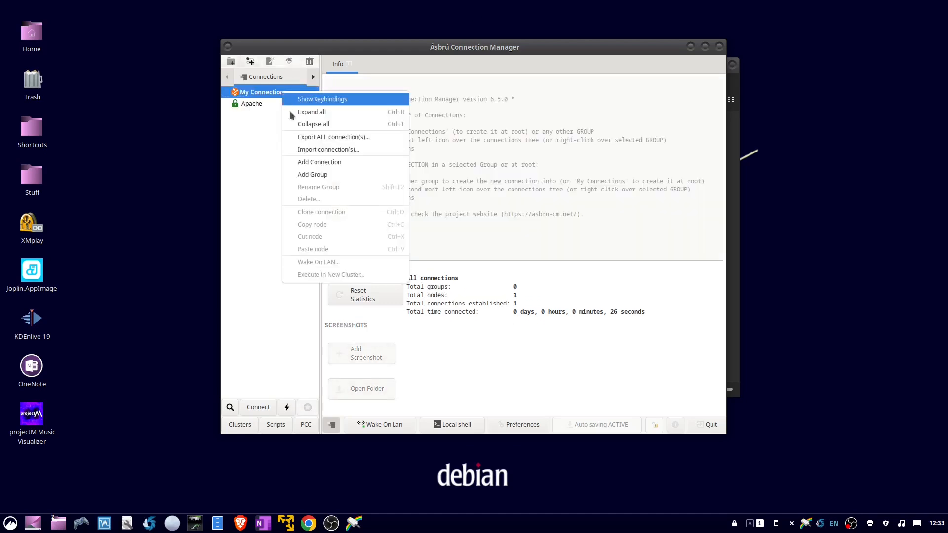
click(312, 175)
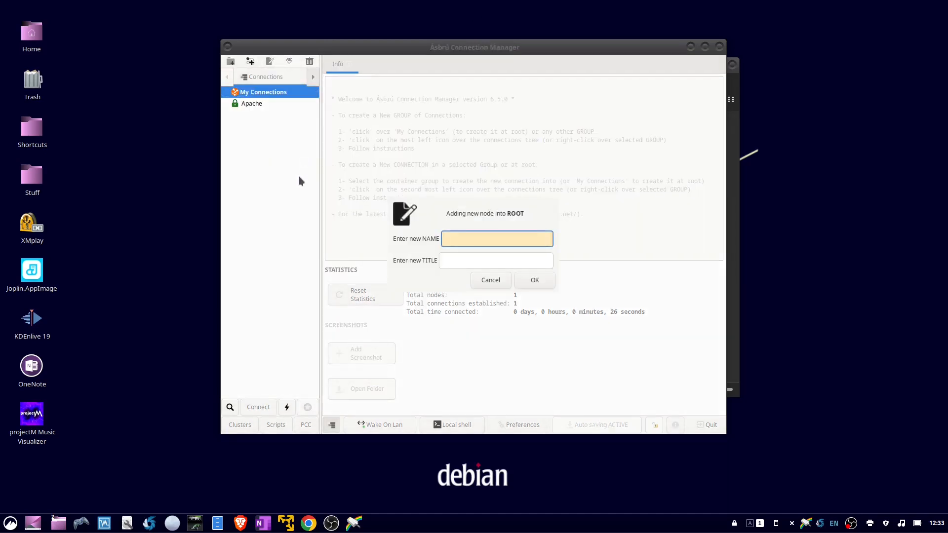
text(Pi-)
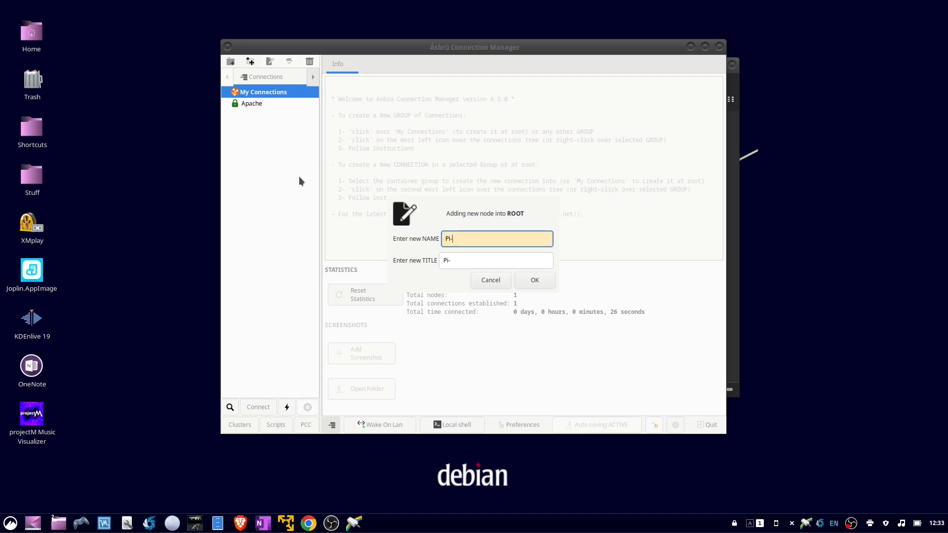
text(Hole)
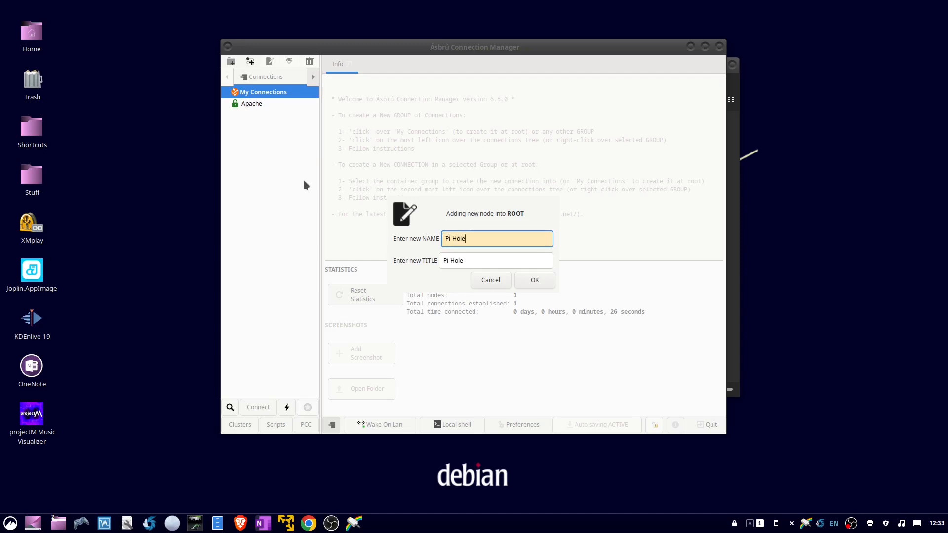
Set the Pi-Hole host to 192.168.1.240 and choose private-key authentication
click(534, 280)
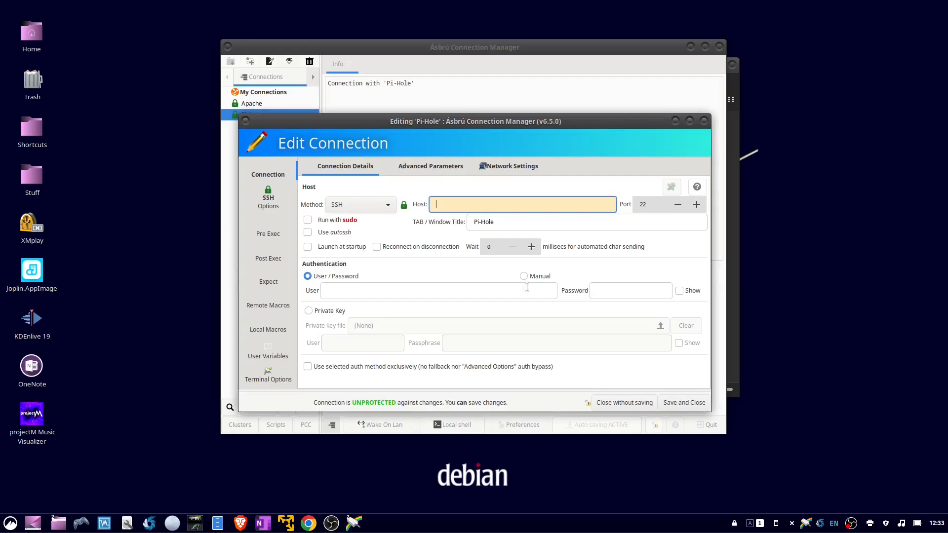
mouse_move(421, 235)
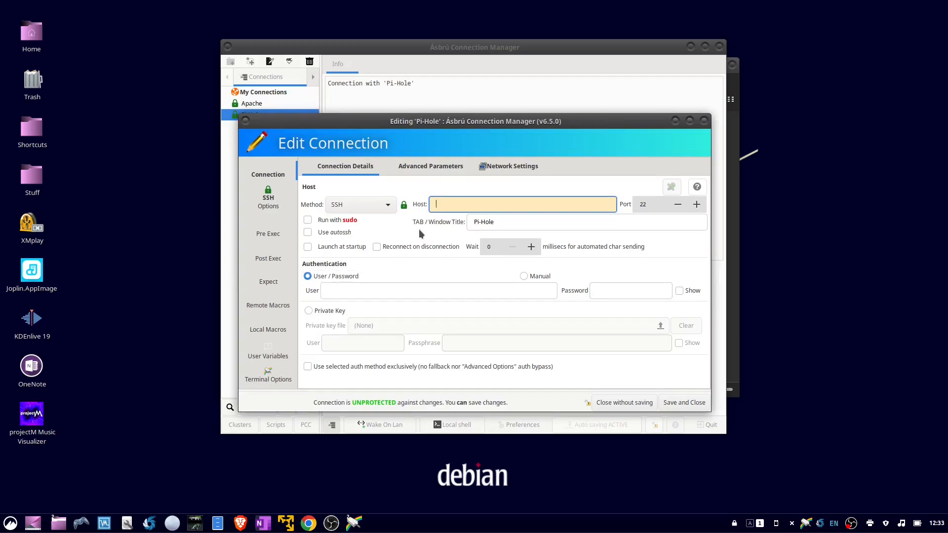
text(192.168.1)
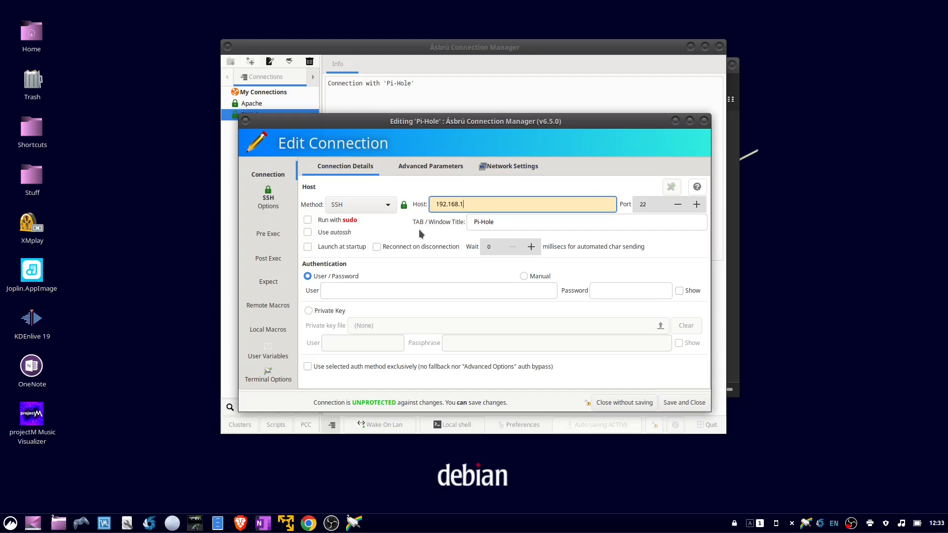
text(.240)
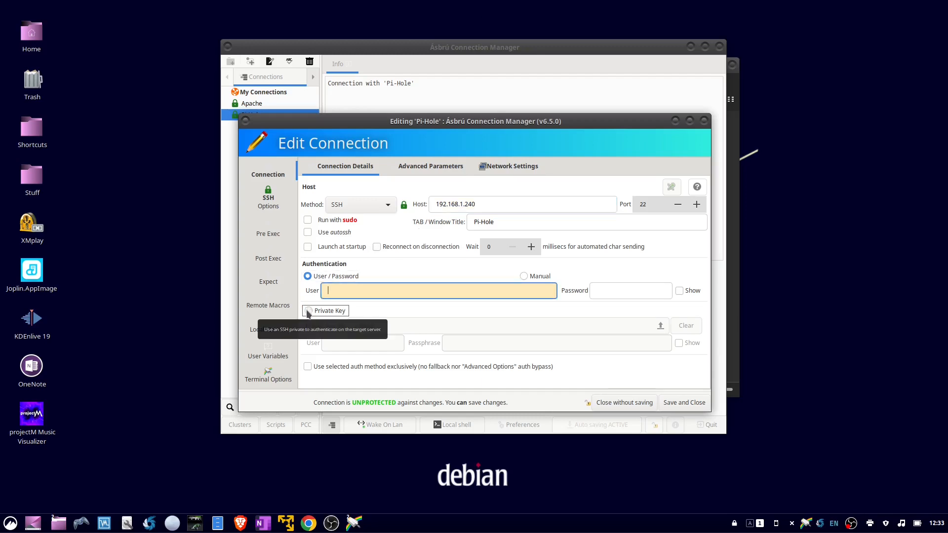
click(308, 310)
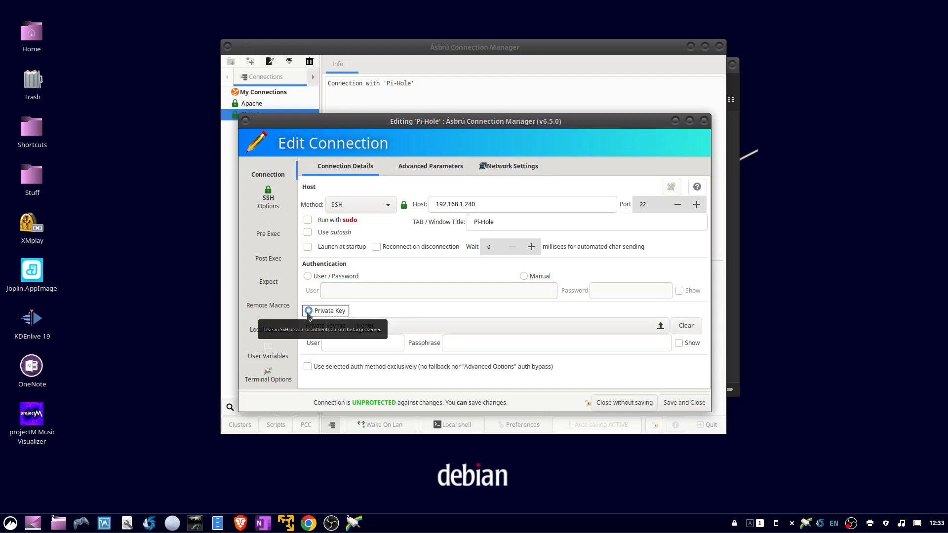
click(308, 310)
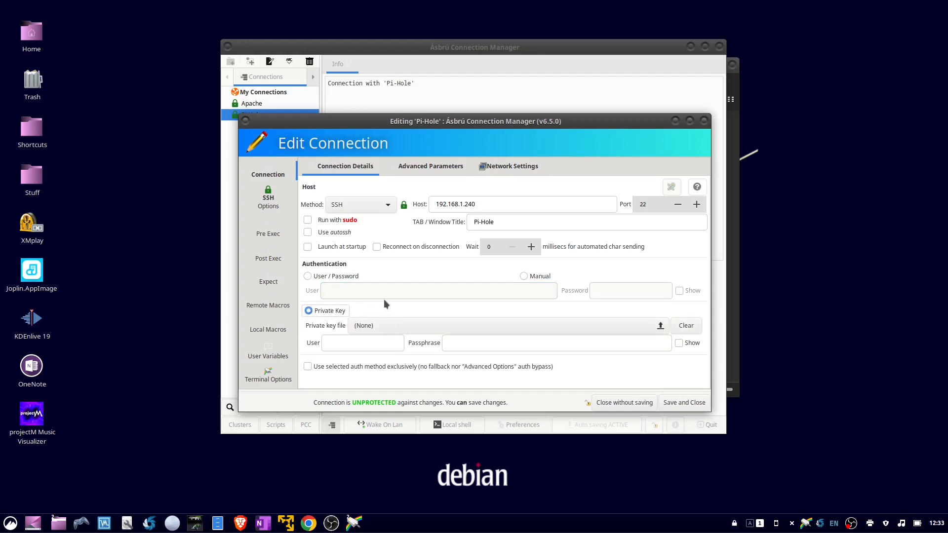
Enter user joe and the key passphrase for the private-key login
click(361, 343)
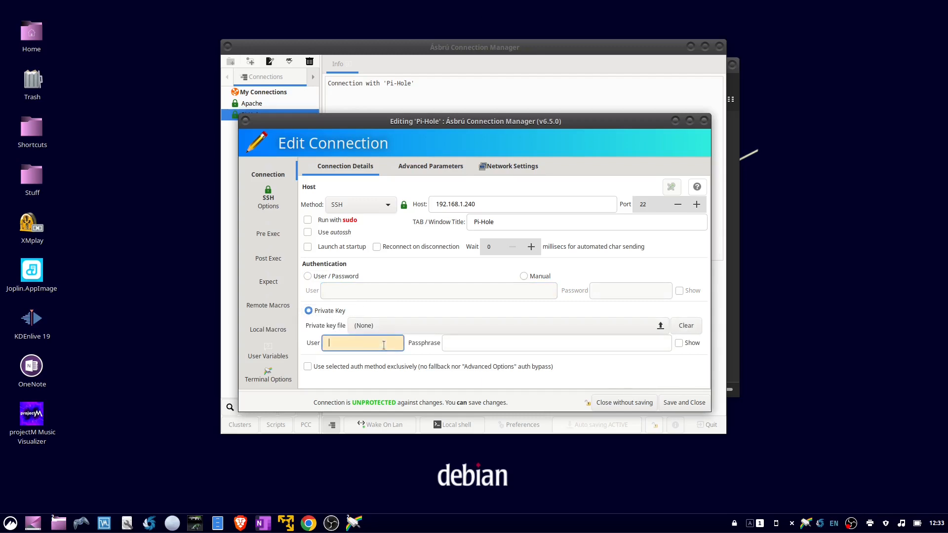
text(joe)
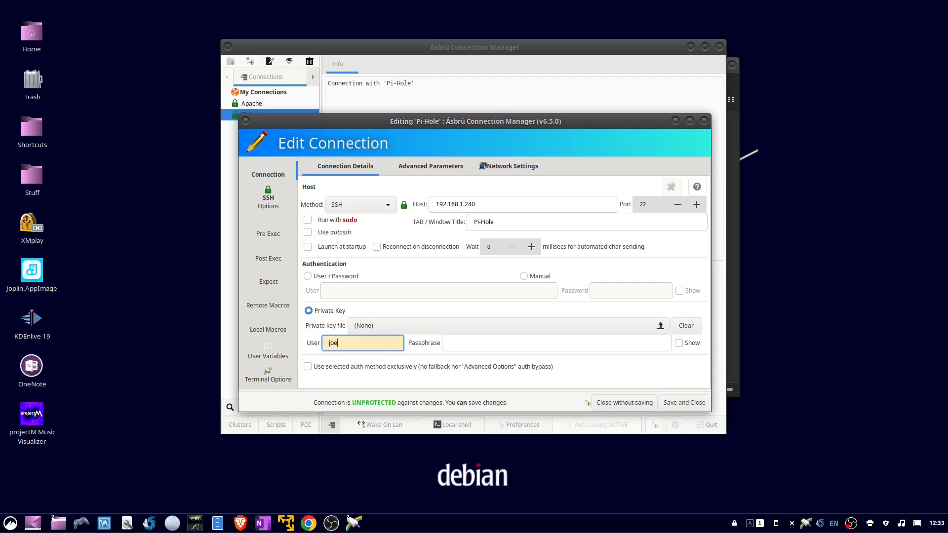
click(556, 342)
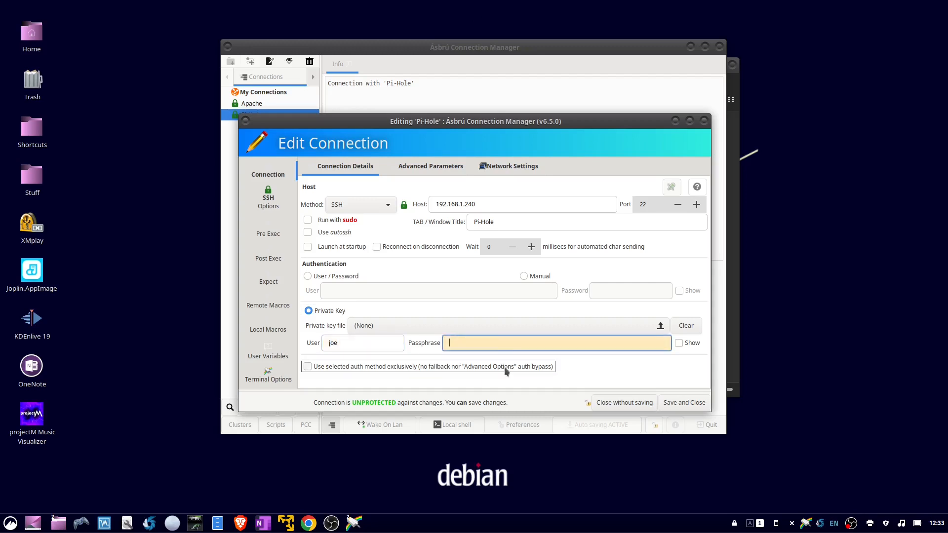
text(••••)
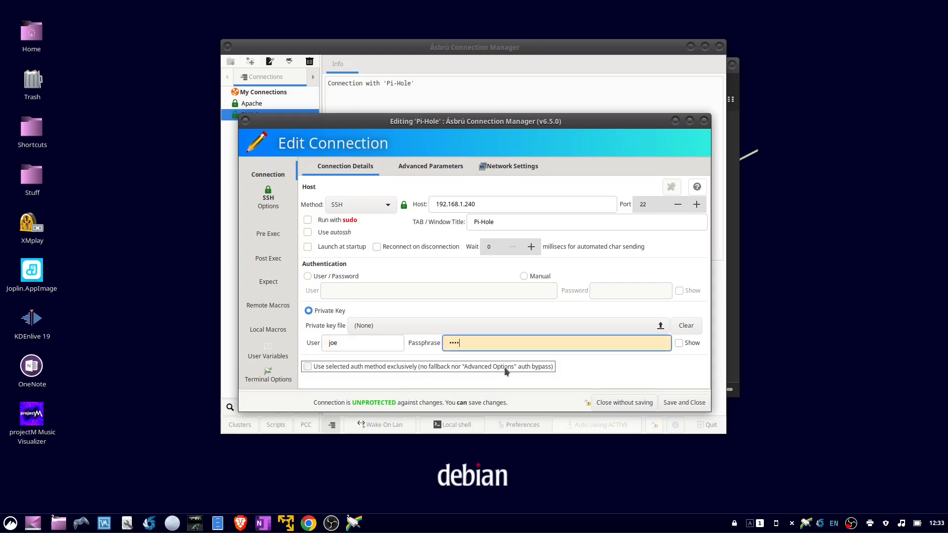
text(••••)
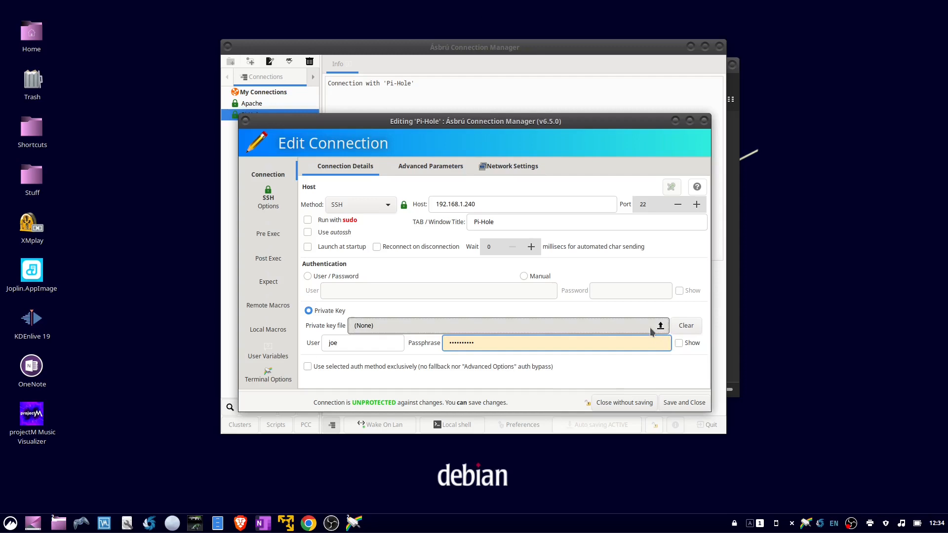
Browse for the private key file into the hidden .ssh folder
click(660, 325)
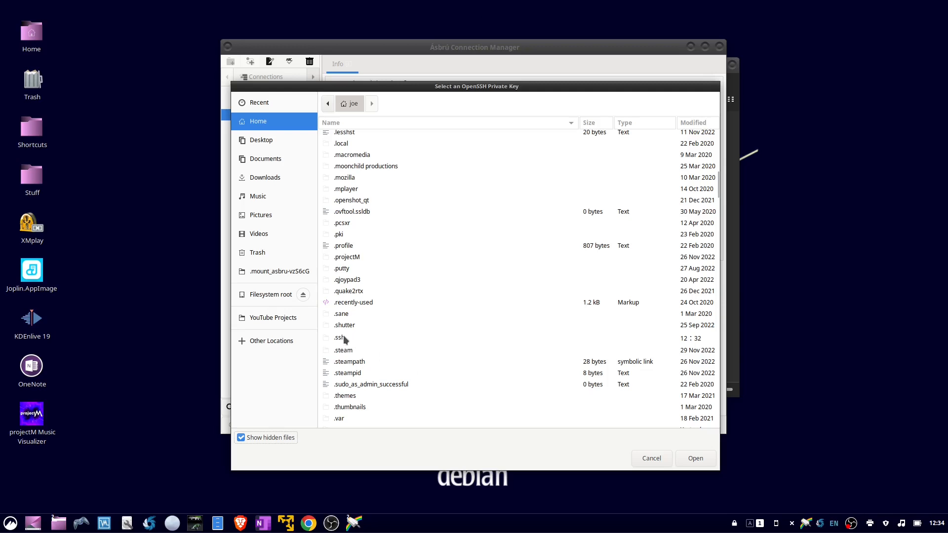
double_click(342, 338)
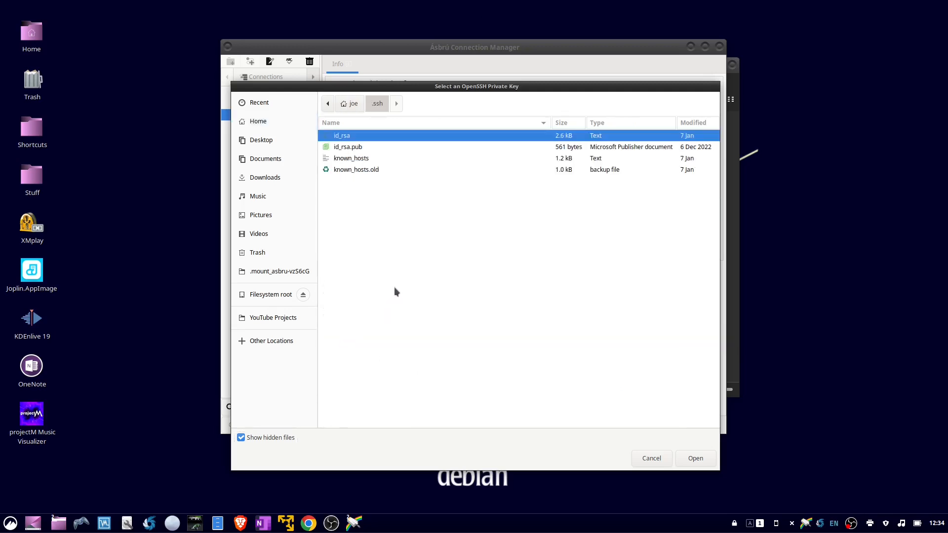
mouse_move(368, 151)
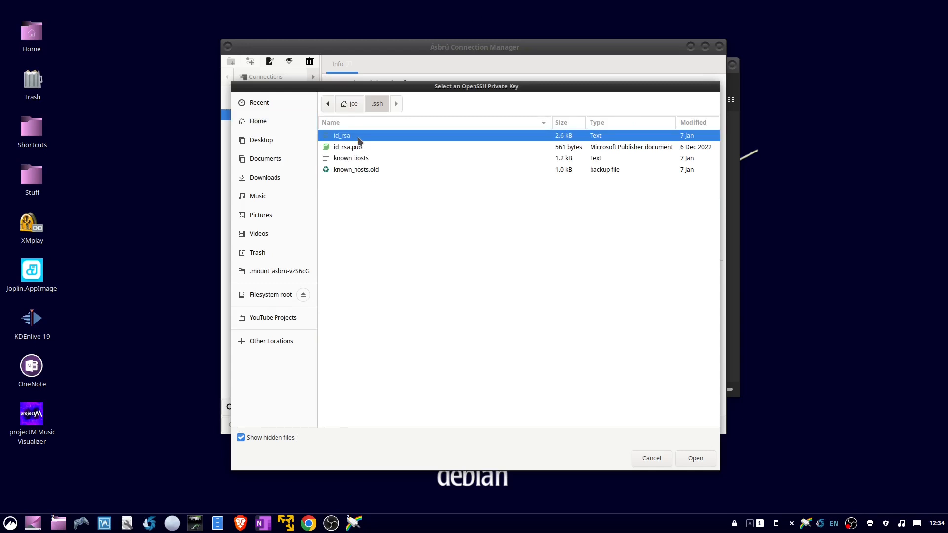
Select id_rsa as the Pi-Hole private key and save the connection
click(695, 457)
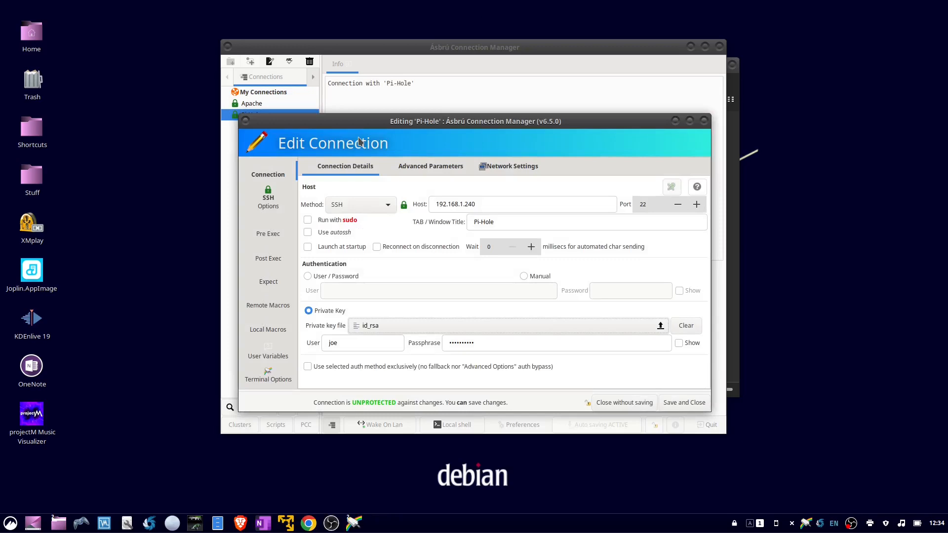
mouse_move(572, 403)
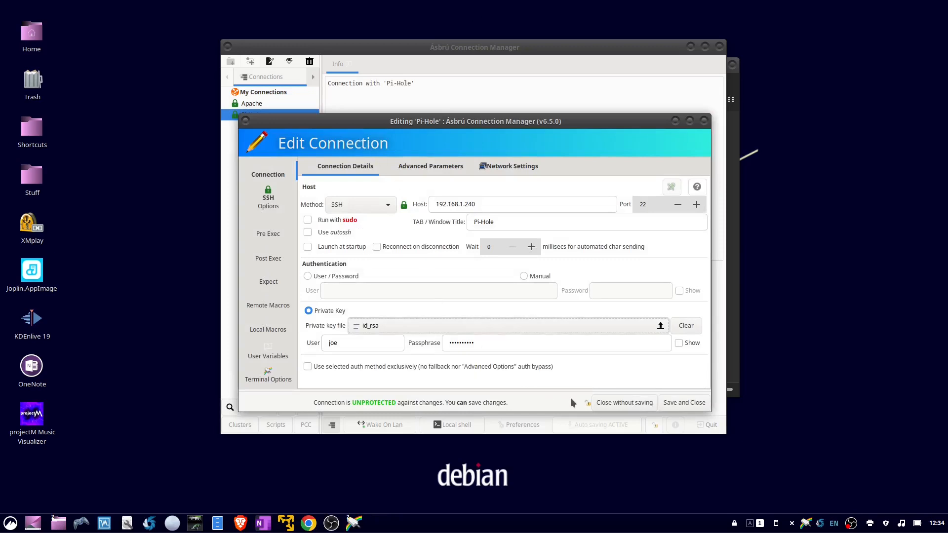
mouse_move(683, 403)
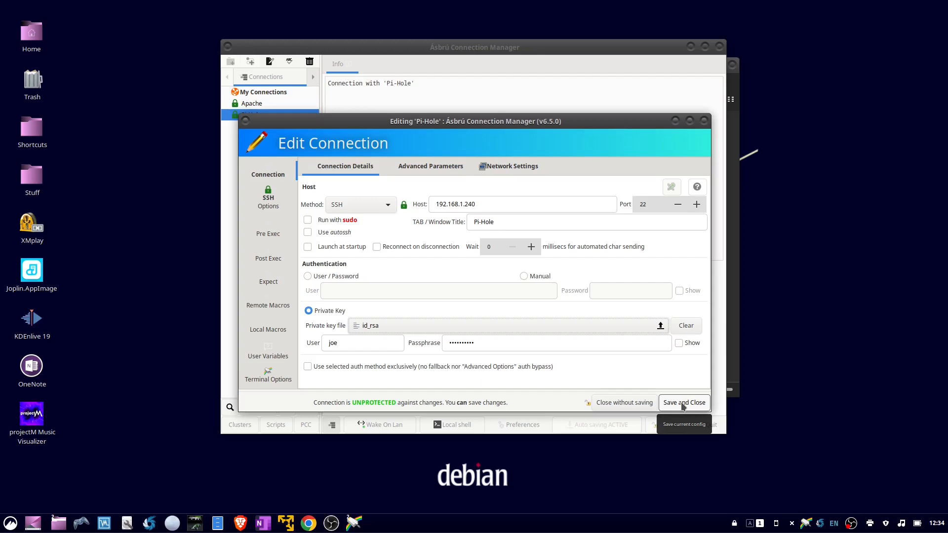
click(683, 403)
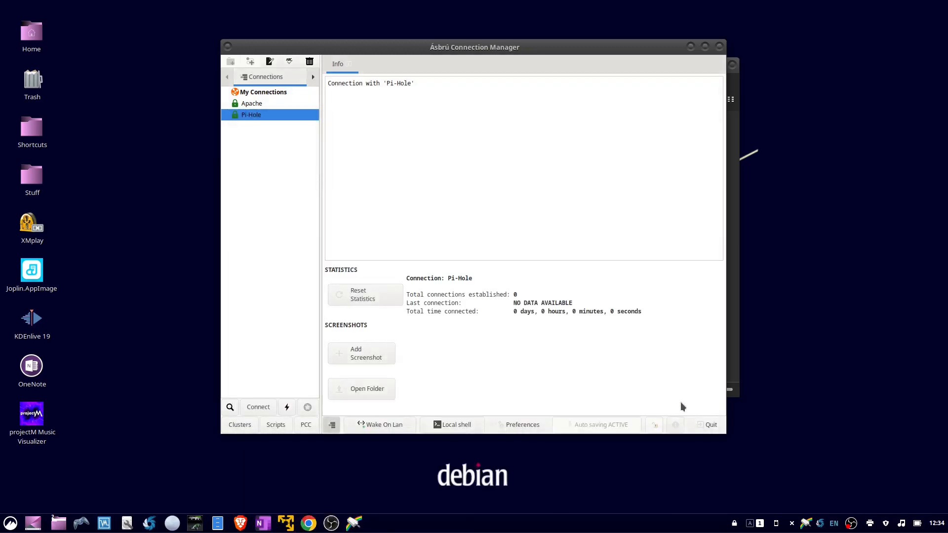
mouse_move(273, 398)
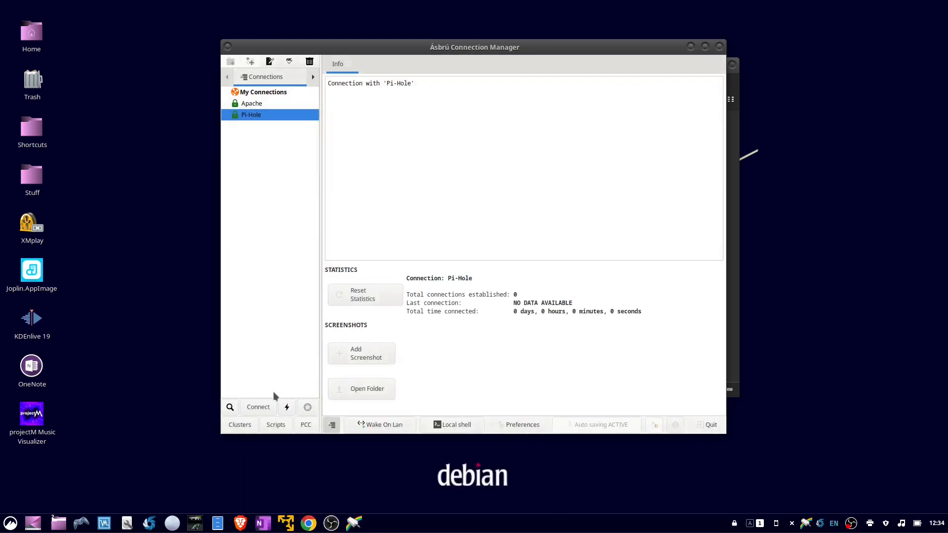
Connect to Pi-Hole, entering the key password and unlocking the private key
click(258, 407)
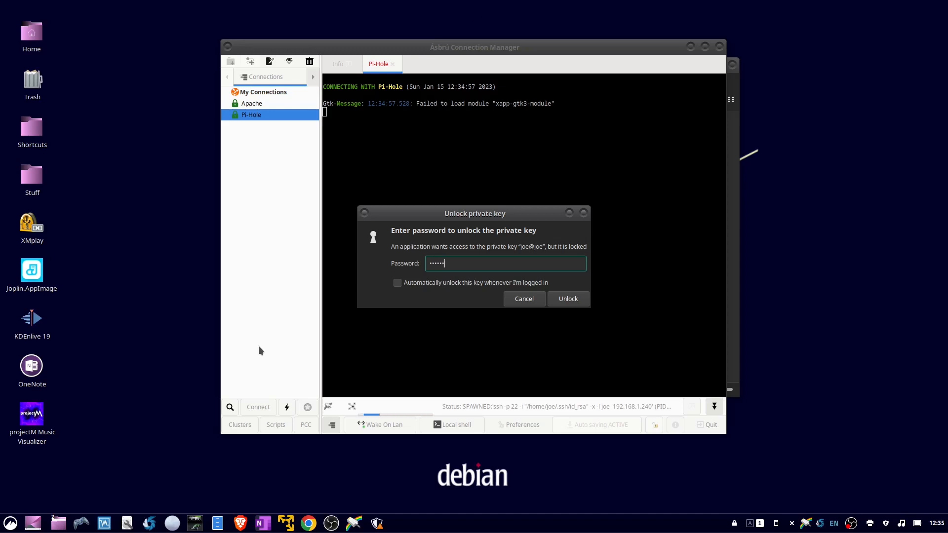
text(password)
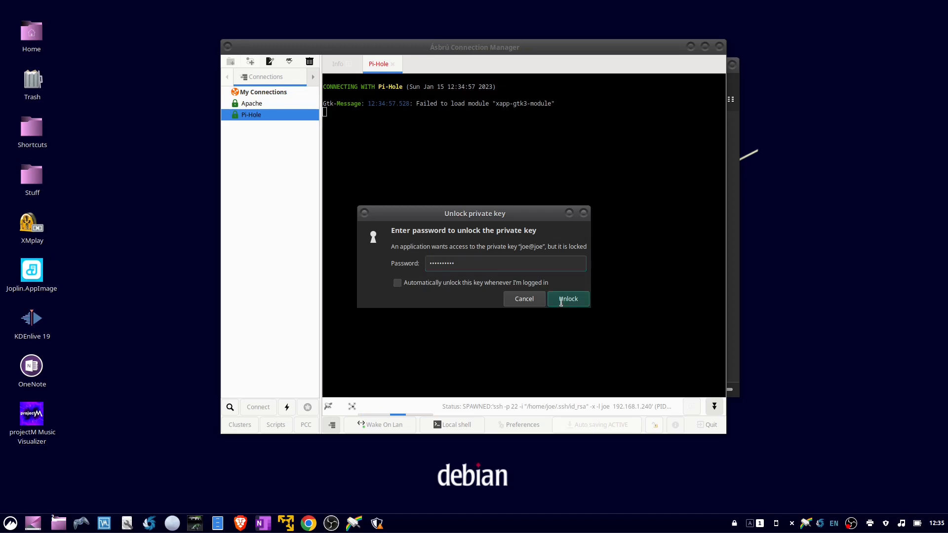
click(567, 298)
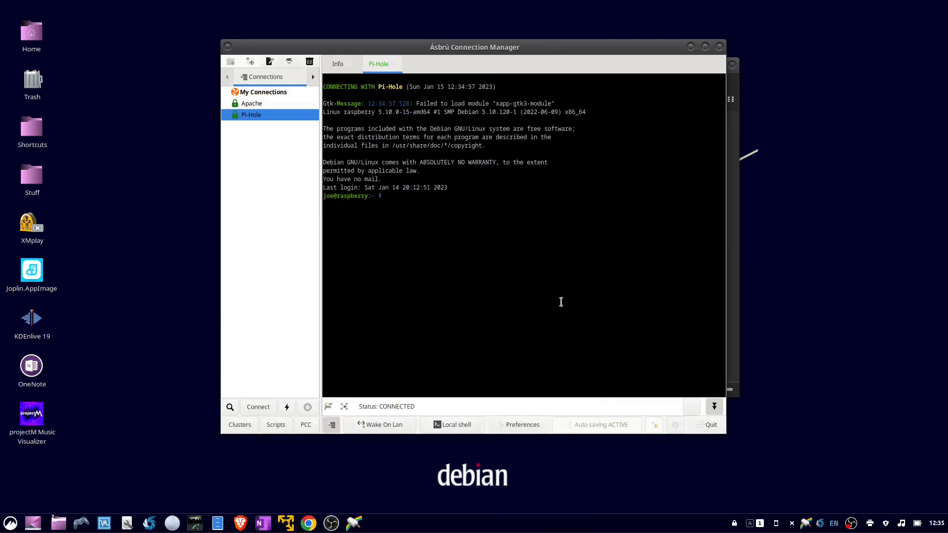
Enter 'pihole' at the raspberry shell prompt in the Pi-Hole terminal
text(pi)
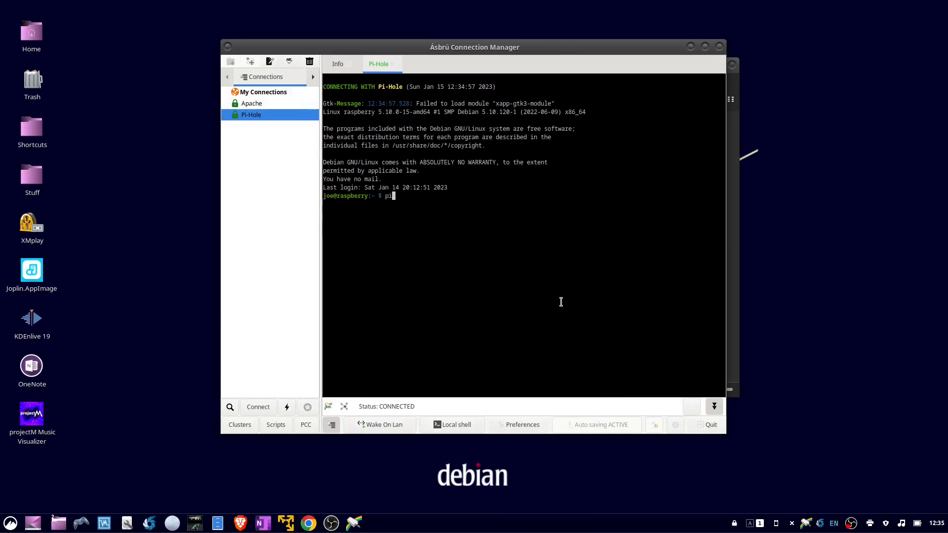
text(hole)
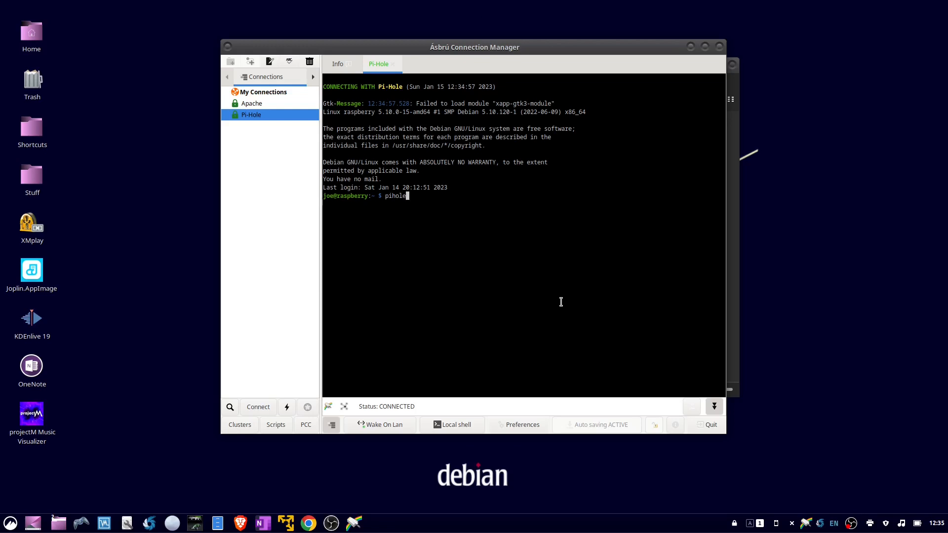